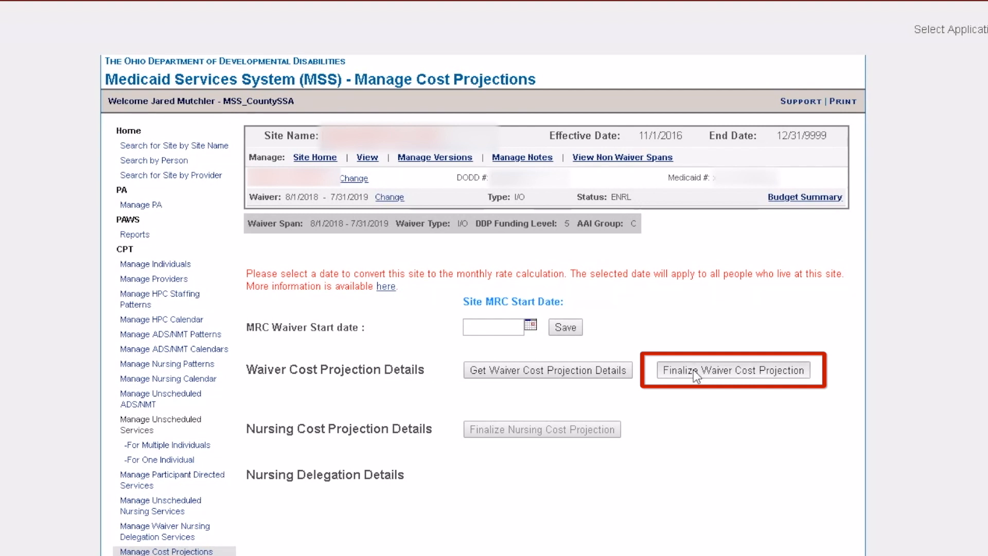
Step: Finalize the waiver cost projection without an MRC date, yielding $136,395.60
left_click(732, 369)
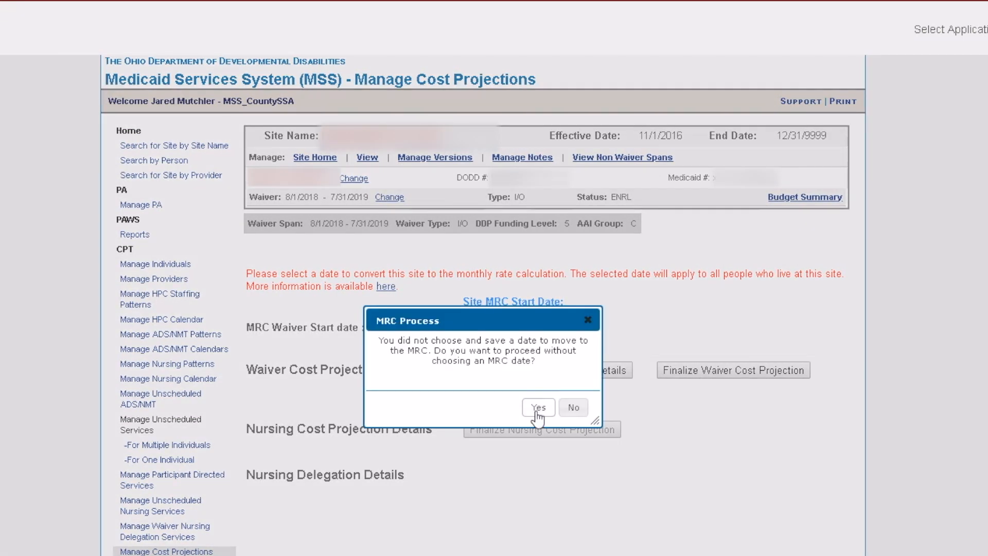
left_click(538, 407)
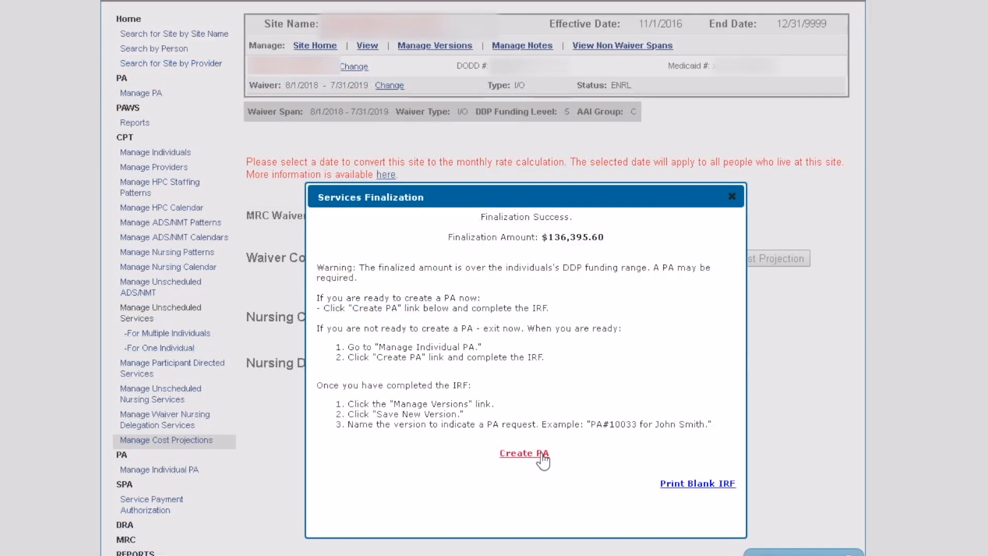
mouse_move(568, 459)
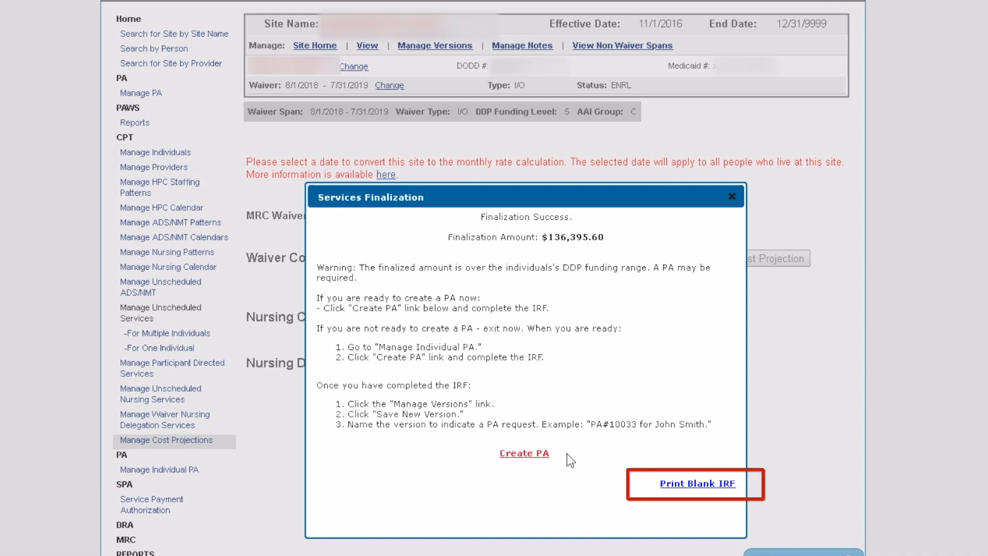
mouse_move(685, 489)
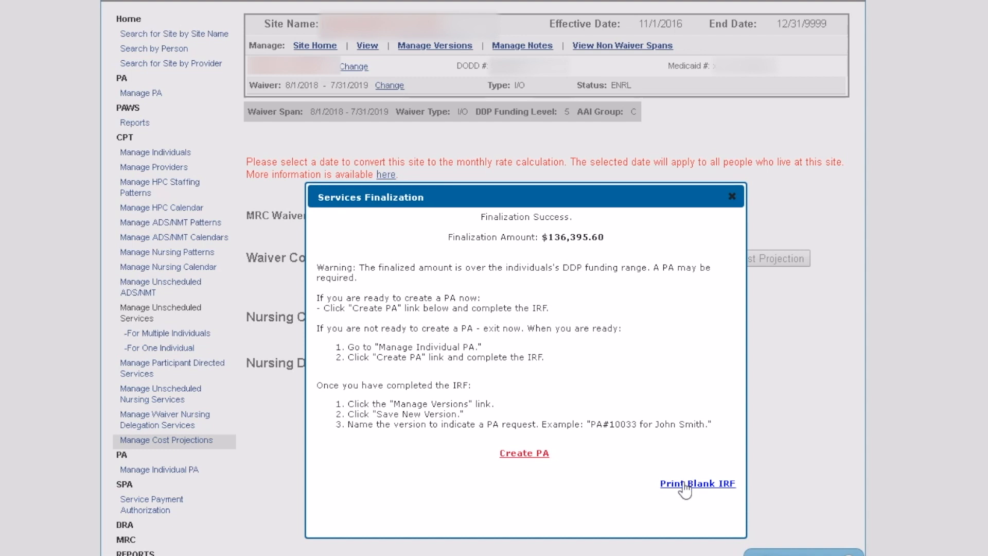
left_click(697, 482)
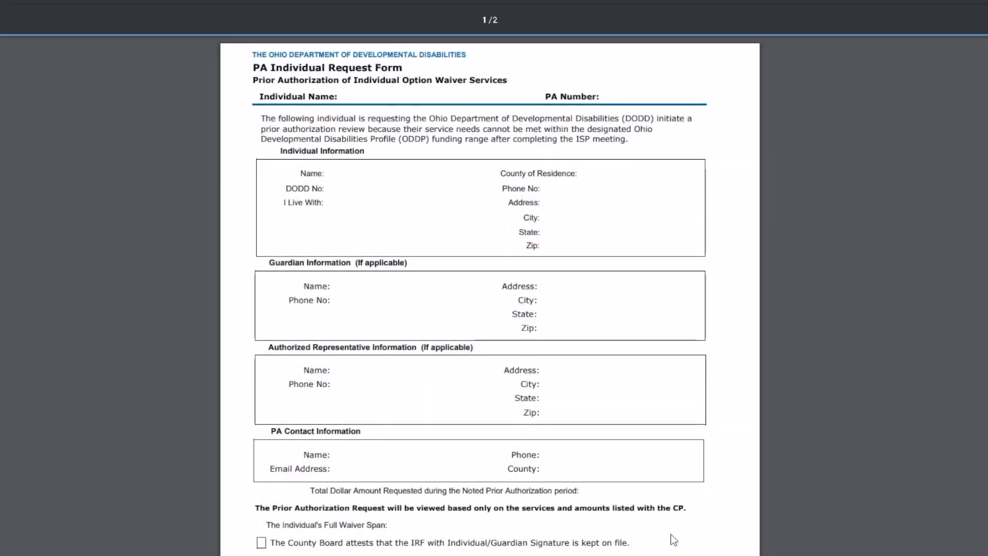
mouse_move(630, 291)
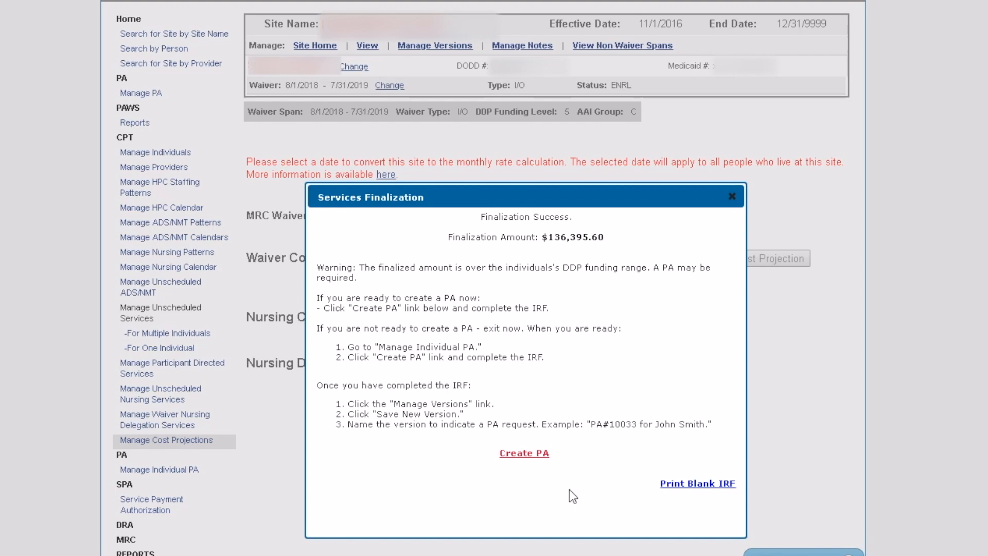
Step: Create a new IRF, fill in PA contact name, phone, email and county, and save it as draft PA# 50007
left_click(524, 453)
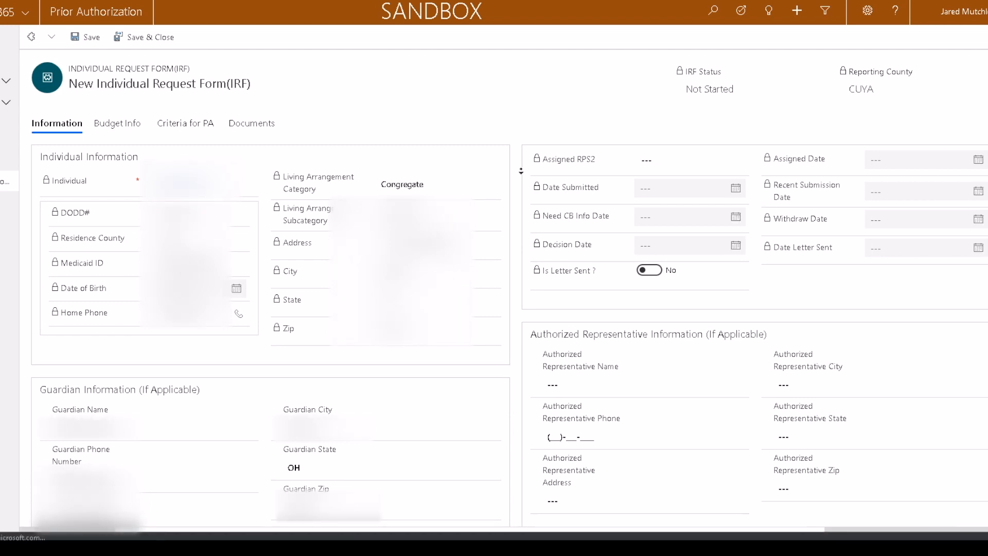
scroll("down", 3)
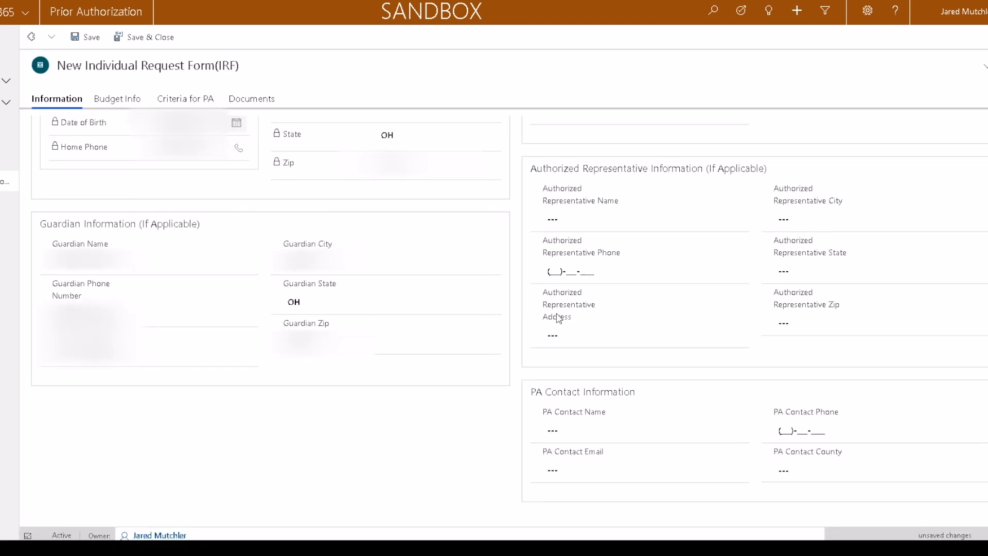
left_click(597, 430)
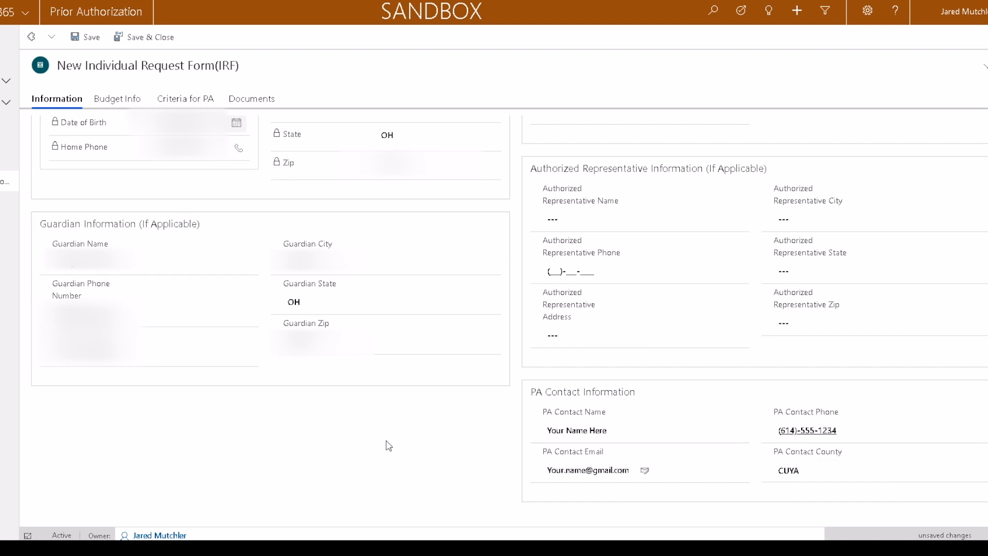
scroll("up", 3)
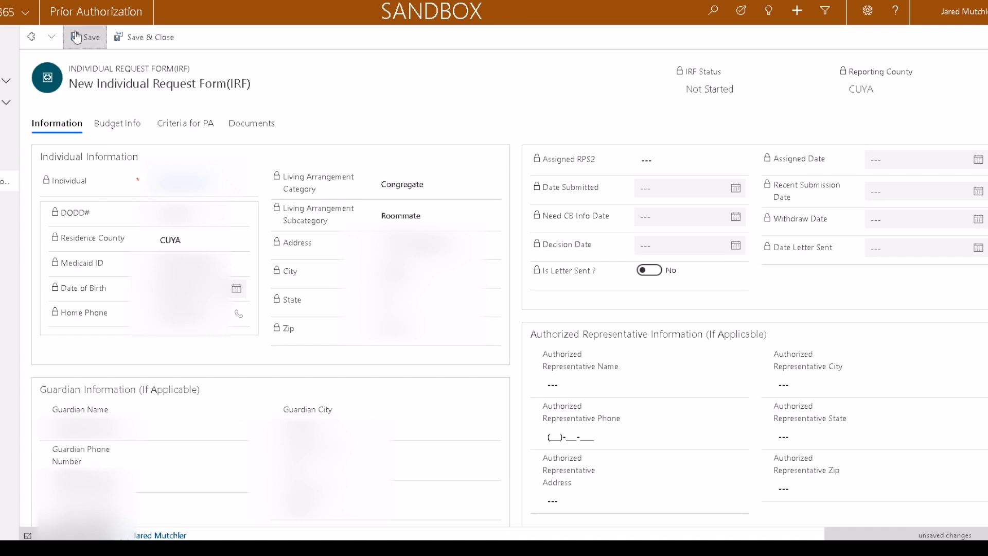
left_click(90, 37)
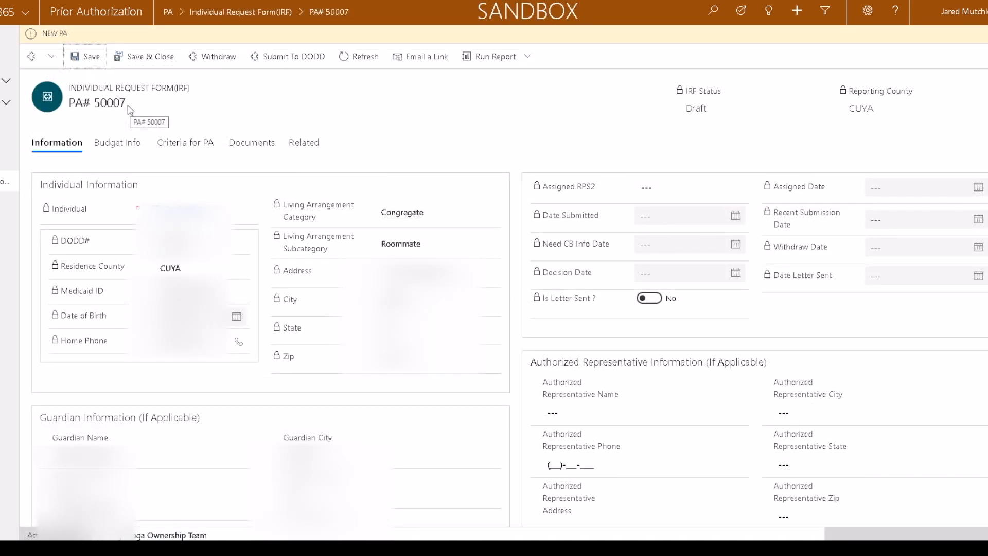
mouse_move(119, 142)
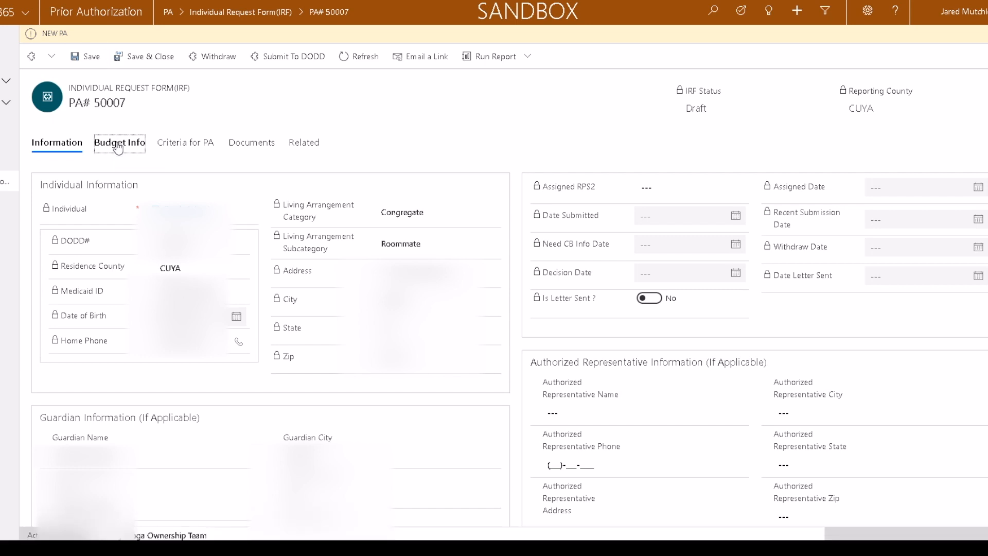
Step: On Budget Info, set county board attestation Yes, signature date 6/4/2019 and DDP exception Yes
left_click(120, 142)
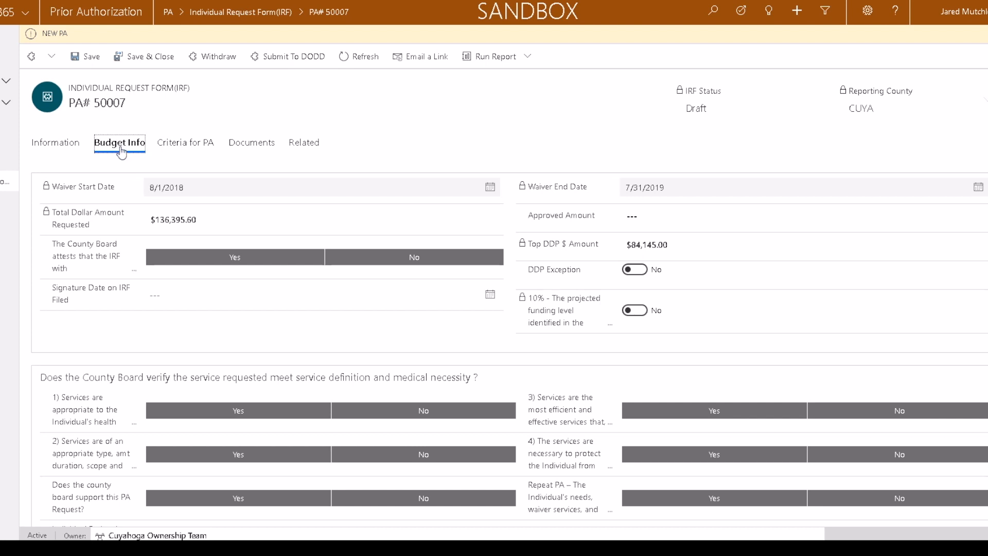
mouse_move(243, 220)
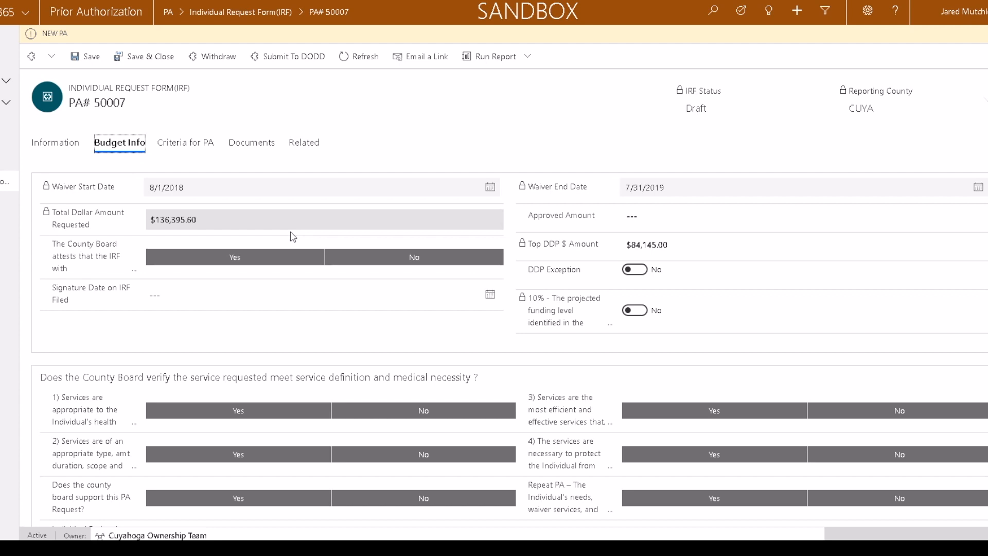
left_click(233, 256)
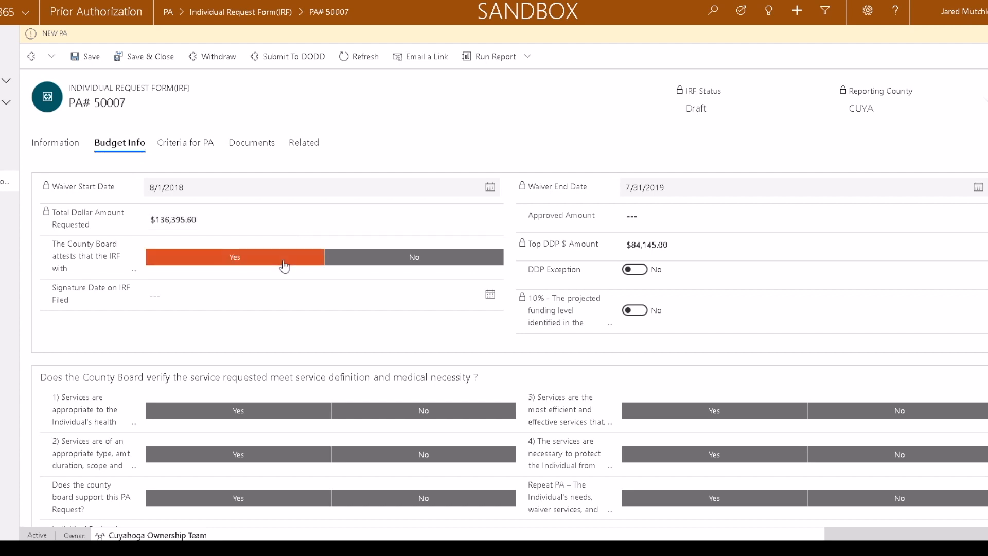
left_click(267, 293)
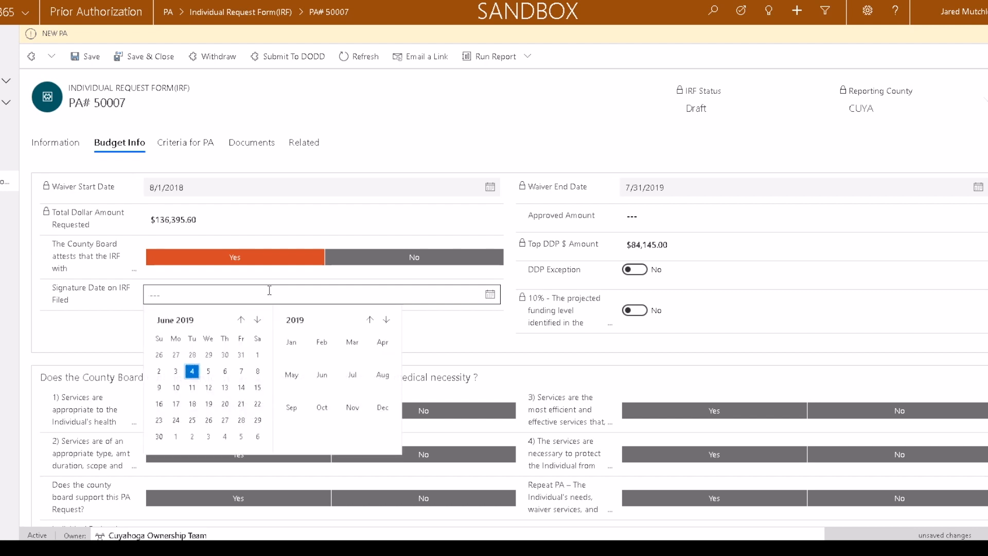
left_click(191, 370)
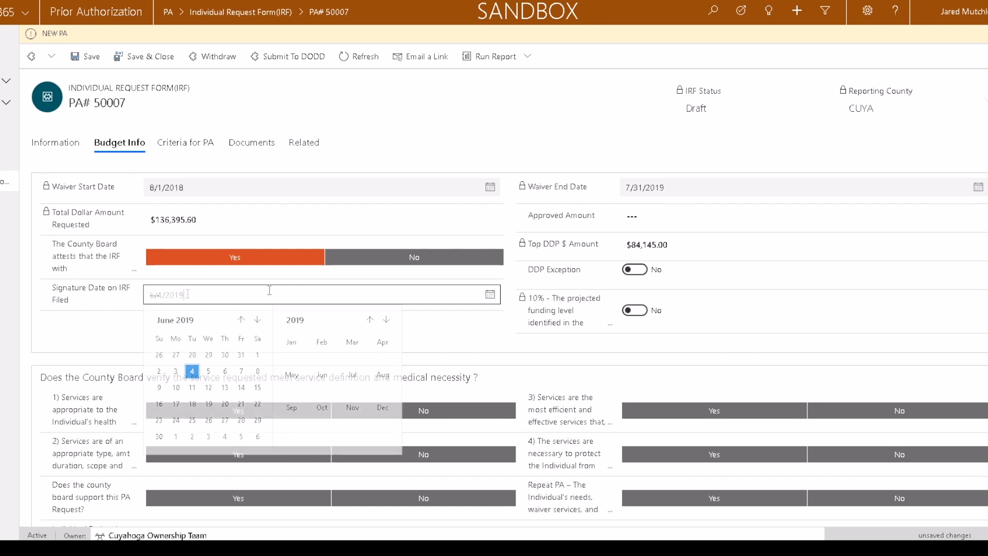
left_click(193, 370)
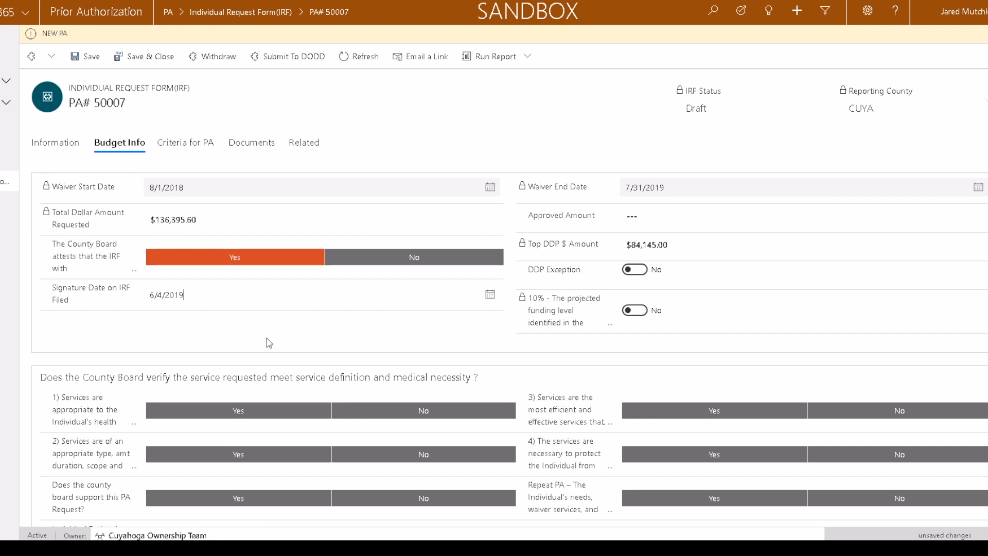
mouse_move(646, 338)
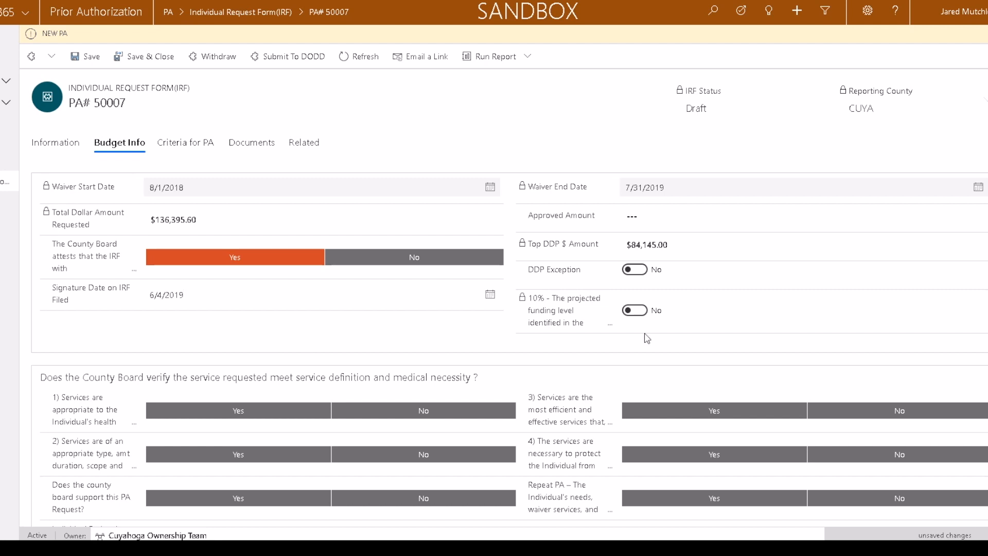
left_click(635, 268)
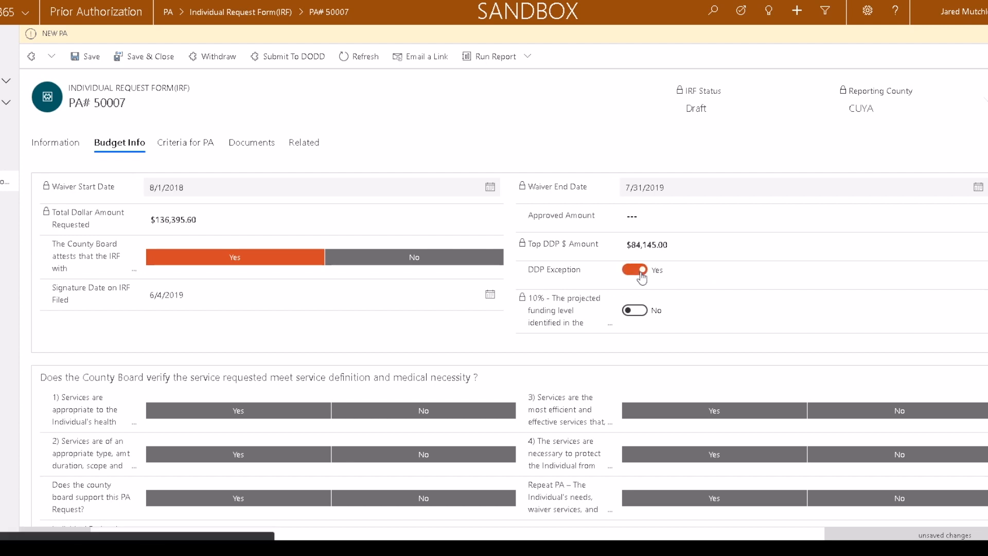
Step: Turn DDP exception off, answer Yes to the service criterion, enter rationale 'You must type info here' and save
left_click(635, 269)
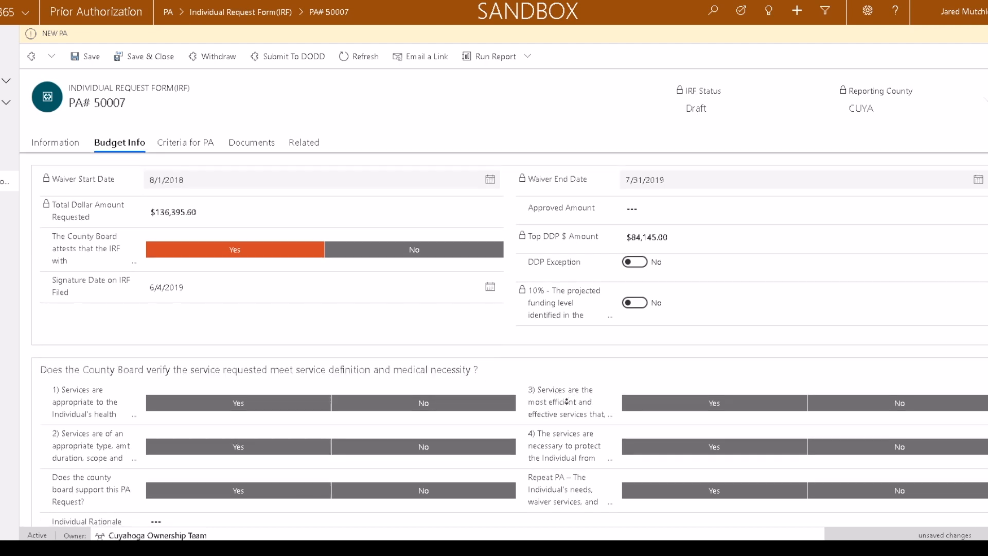
scroll("down", 3)
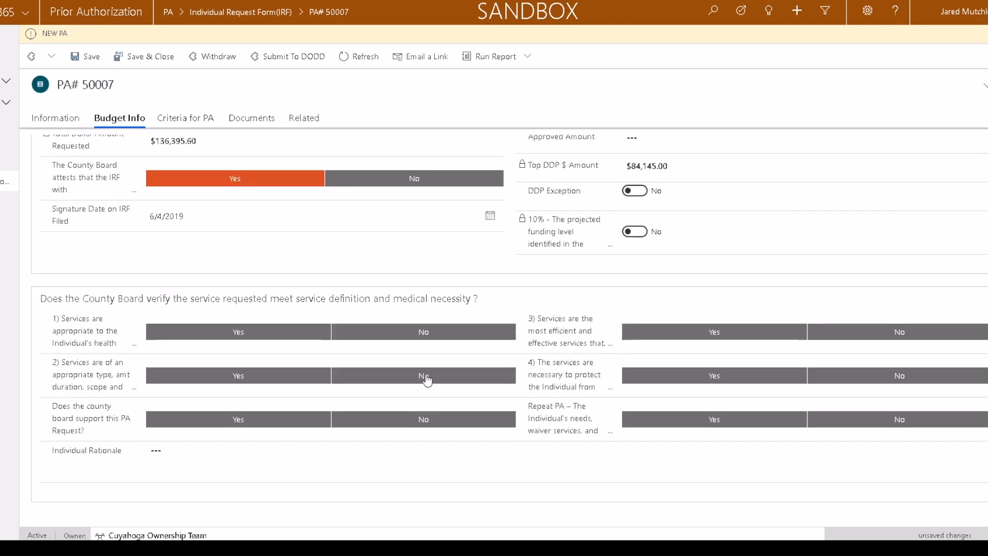
mouse_move(209, 330)
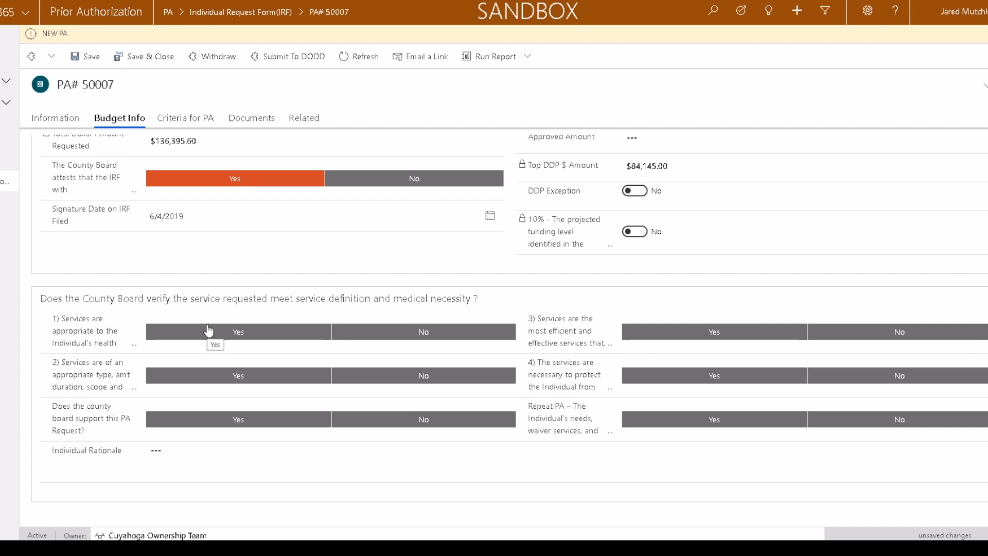
left_click(238, 331)
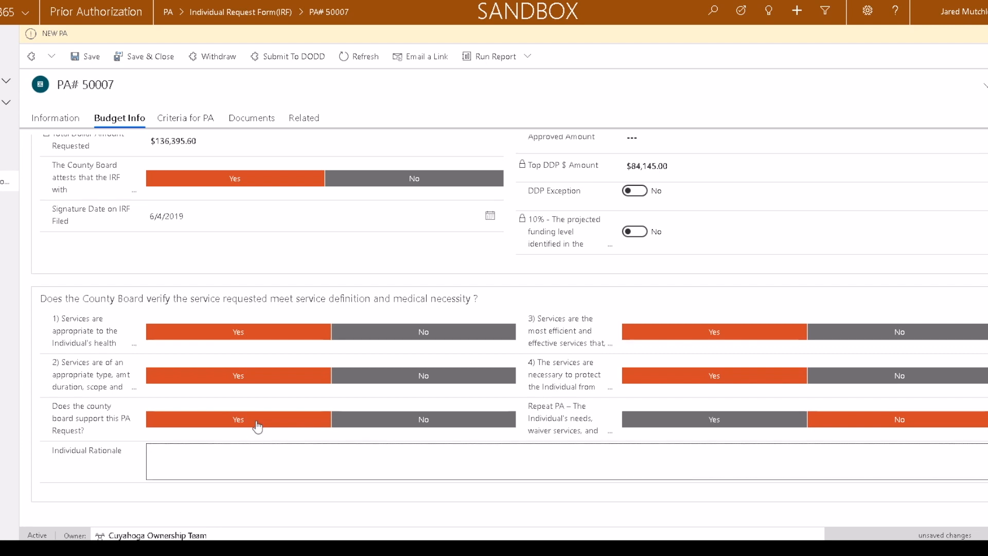
type("You must t")
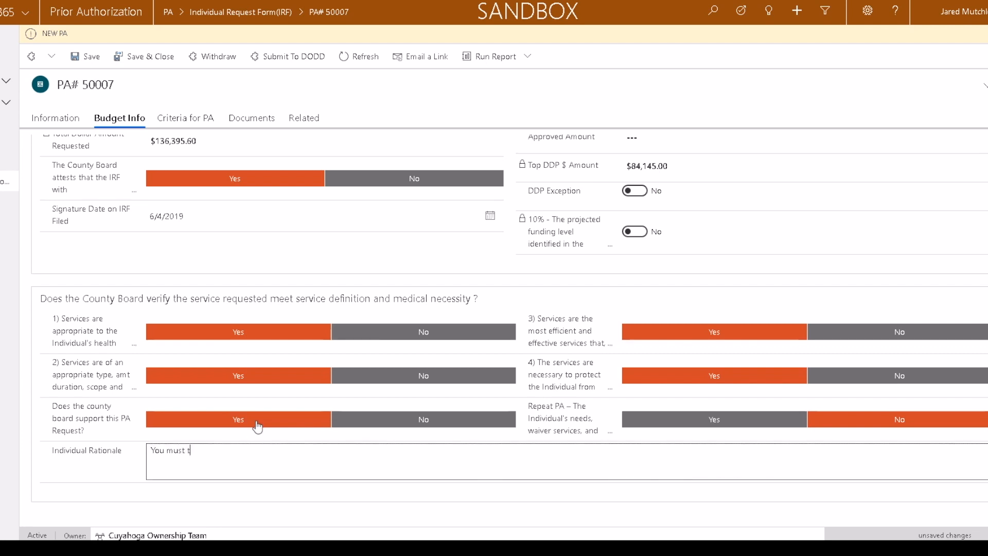
type("ype info")
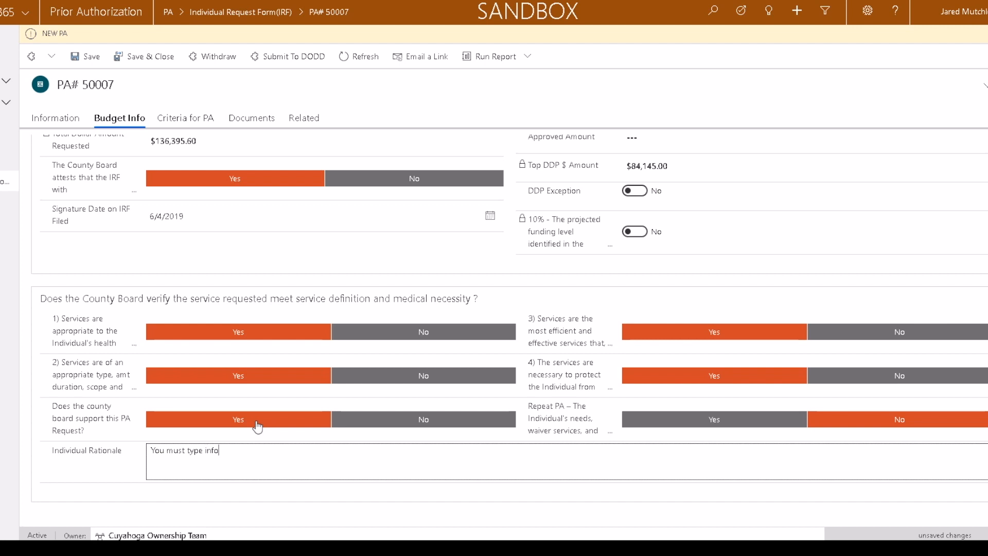
type("here")
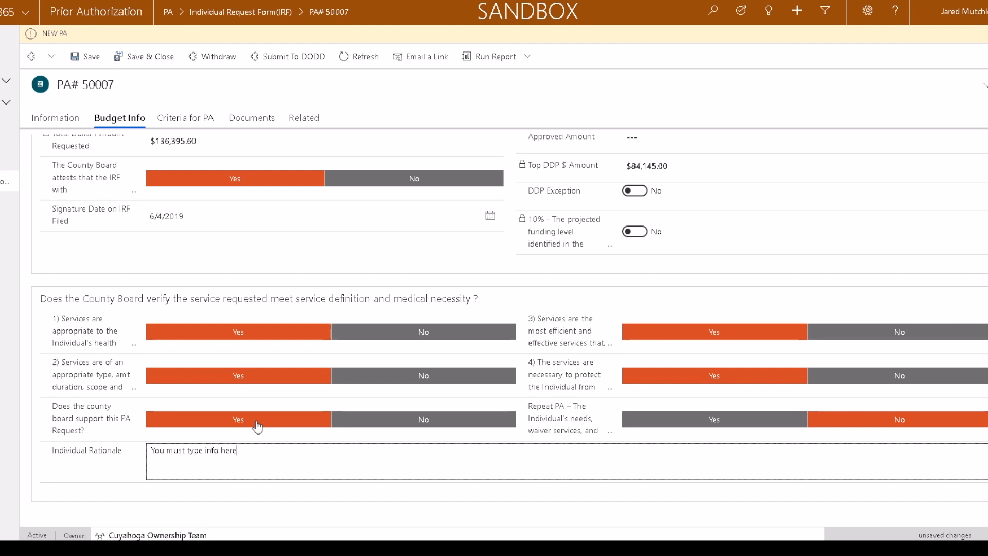
mouse_move(85, 100)
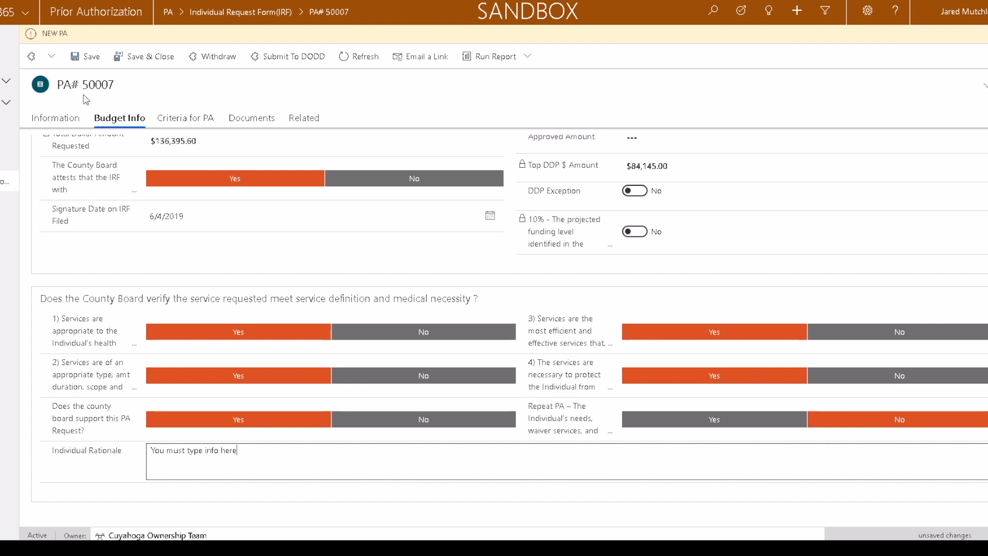
left_click(91, 56)
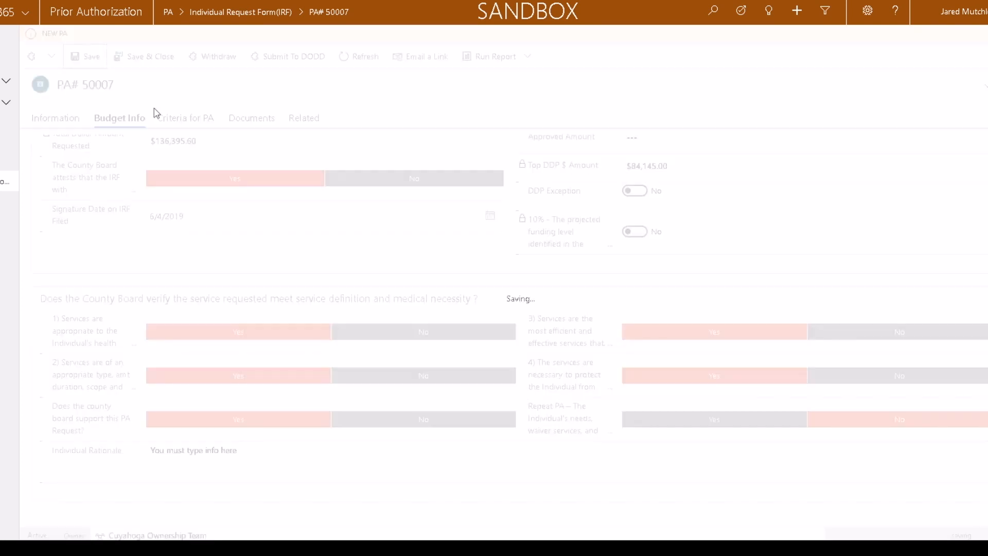
mouse_move(177, 116)
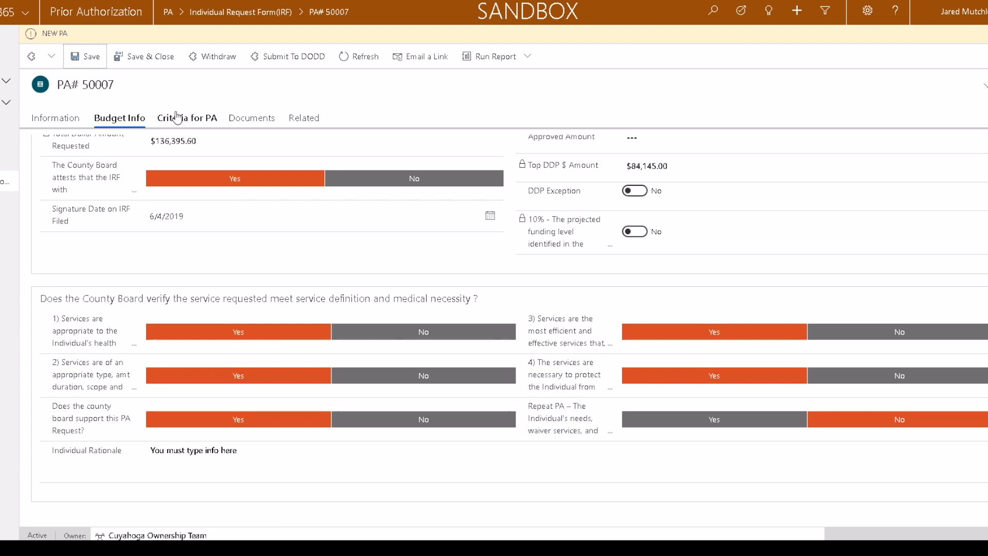
Step: Answer Self Injury No and Progressive Medical Condition Yes with comment 'This is for you to type info for.'
left_click(187, 117)
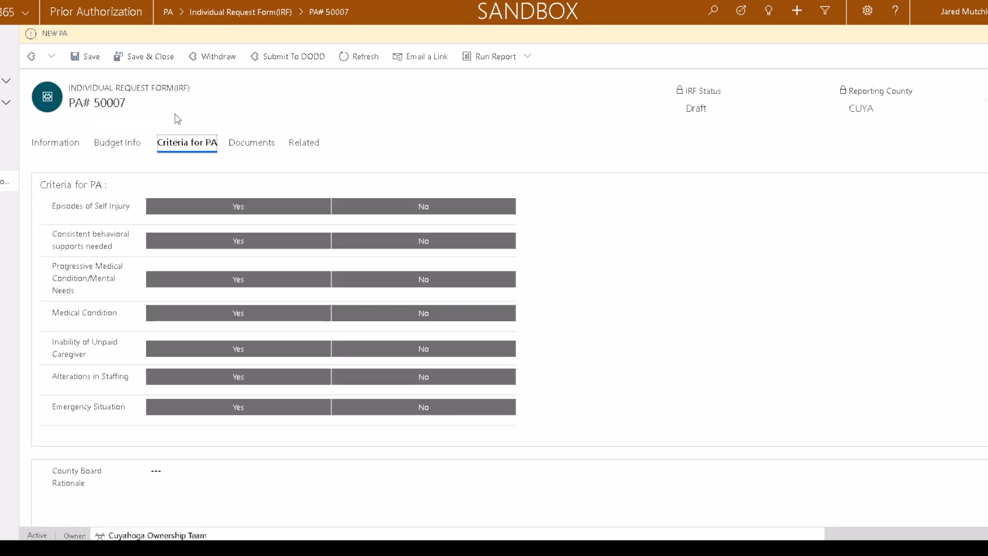
mouse_move(229, 181)
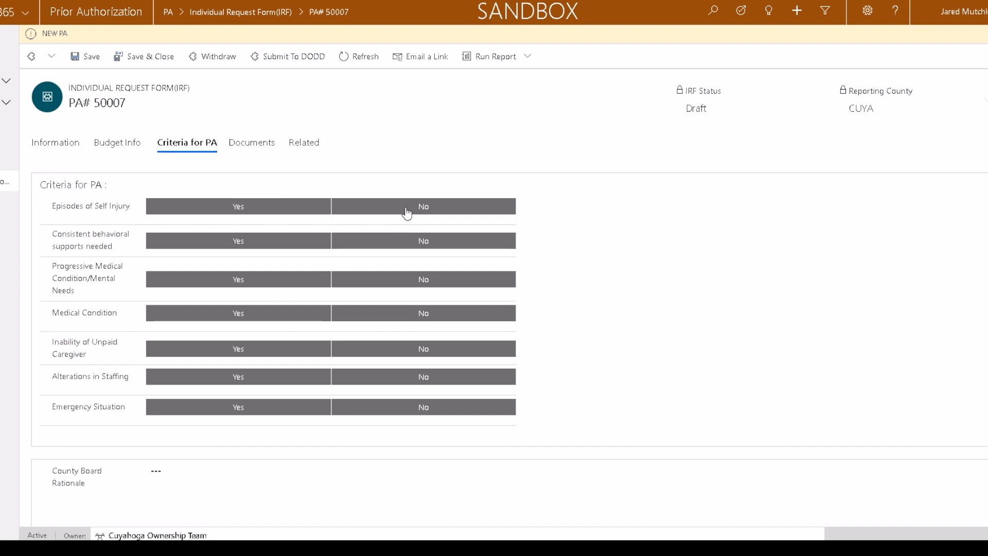
left_click(423, 205)
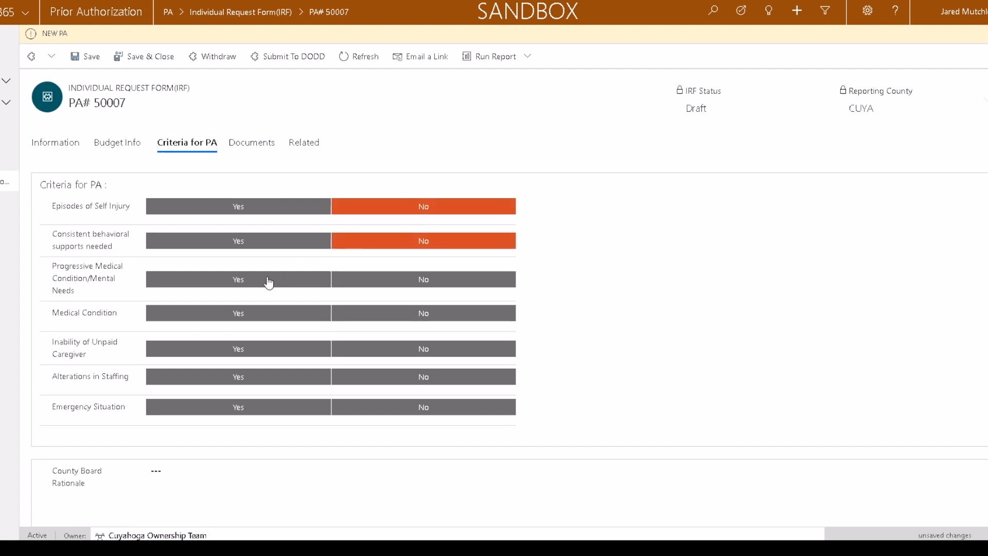
left_click(238, 279)
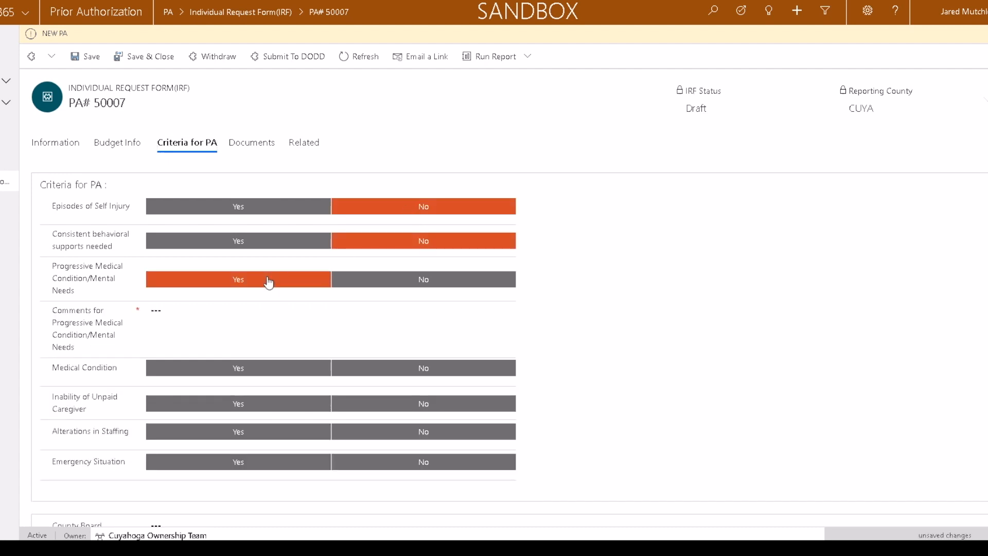
left_click(252, 320)
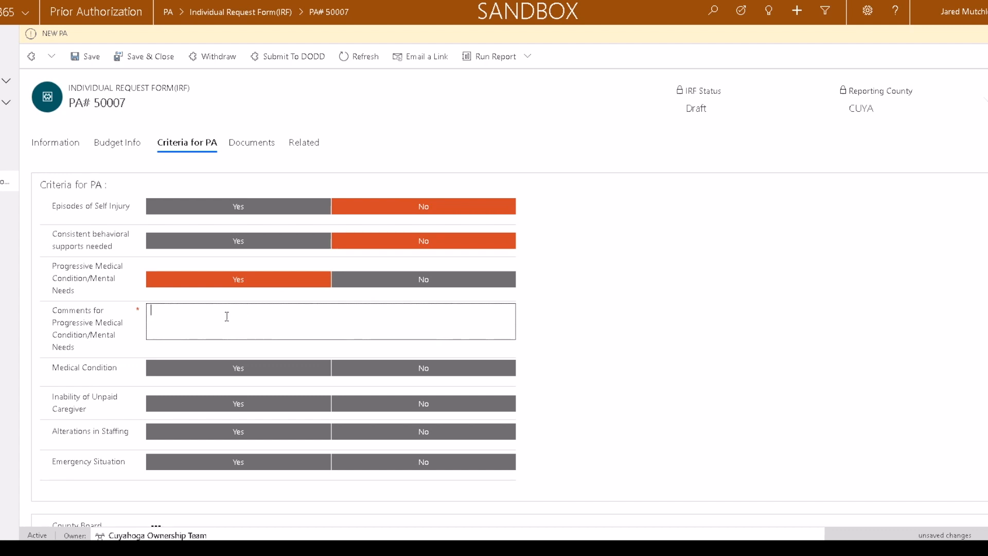
type("This is for you to type info for.")
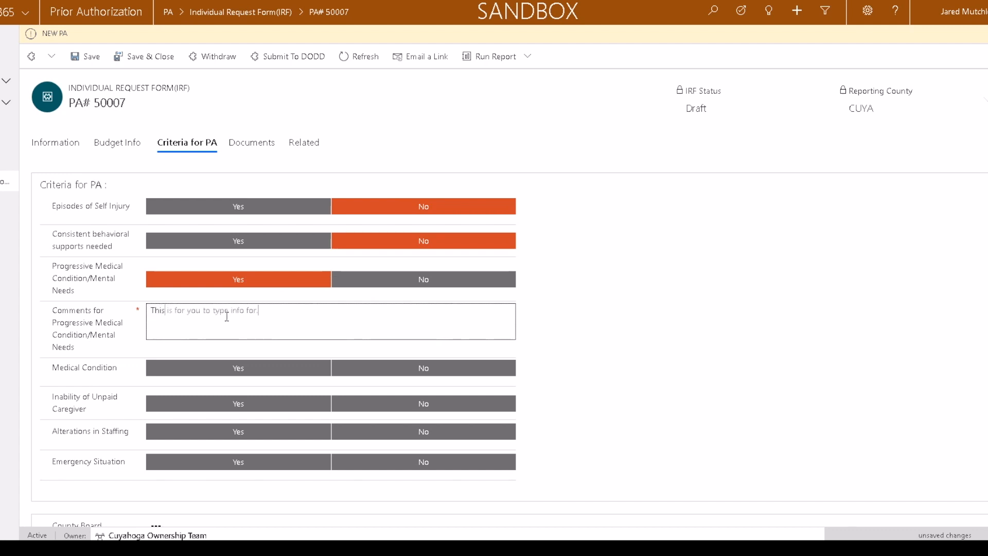
mouse_move(376, 394)
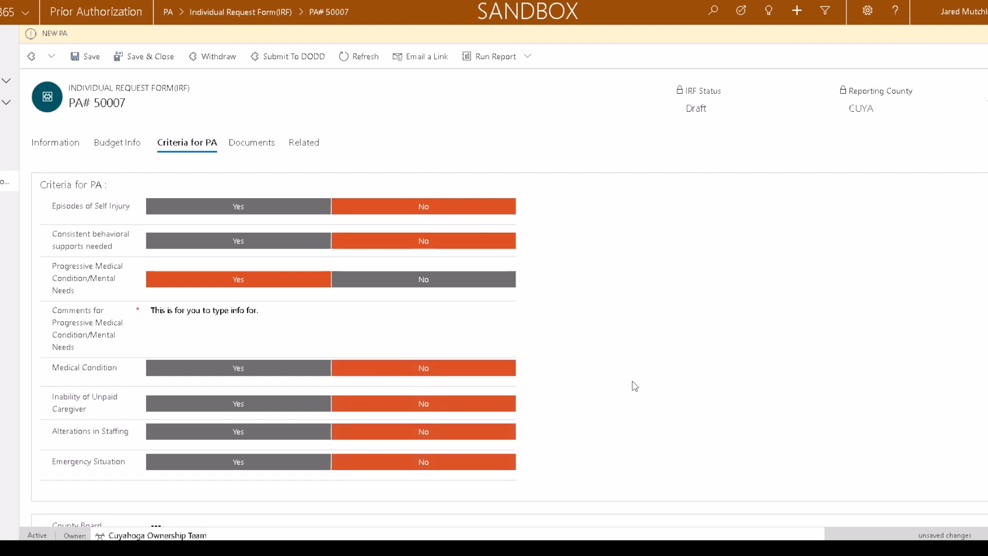
Step: Enter the County Board rationale and save the Criteria for PA answers
scroll("down", 3)
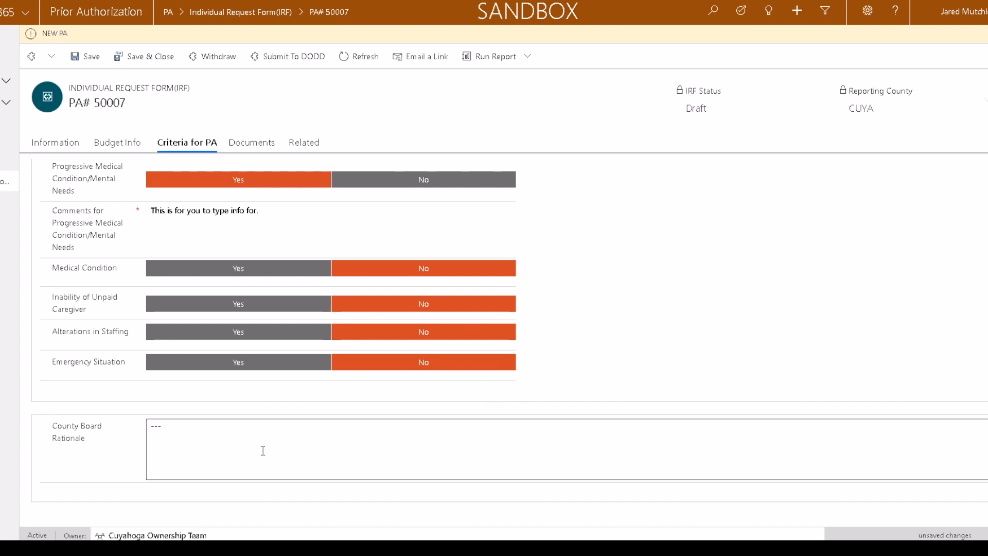
type("This is another mandatory field.")
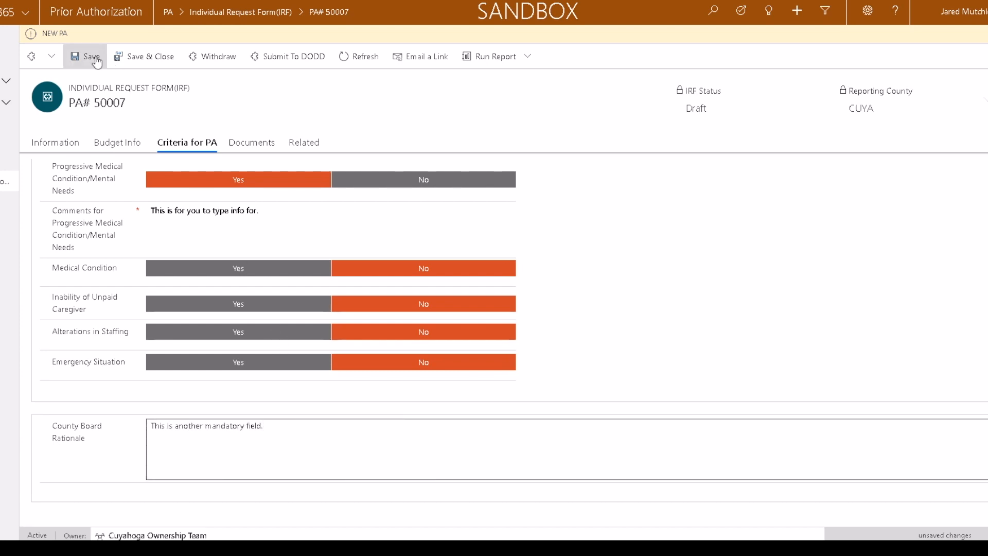
left_click(89, 56)
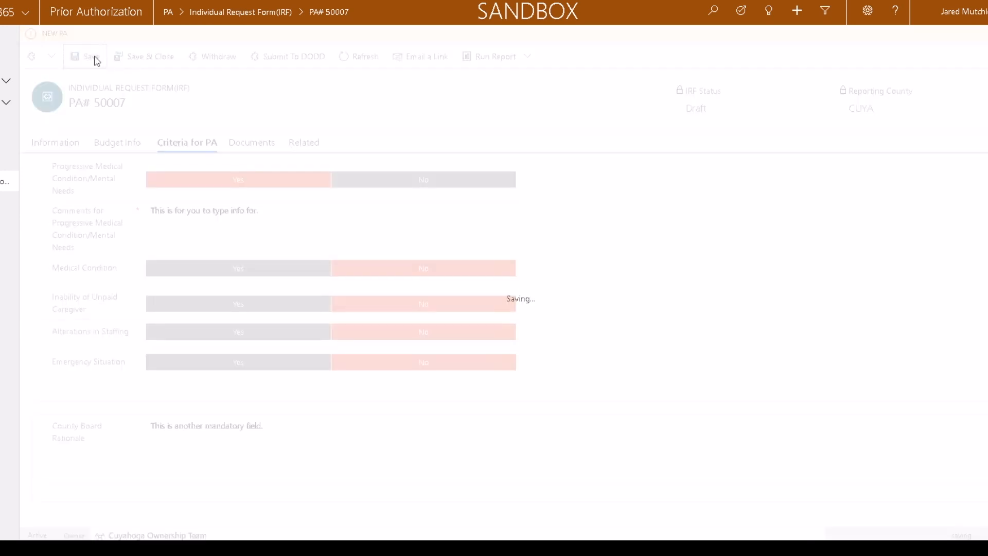
left_click(88, 55)
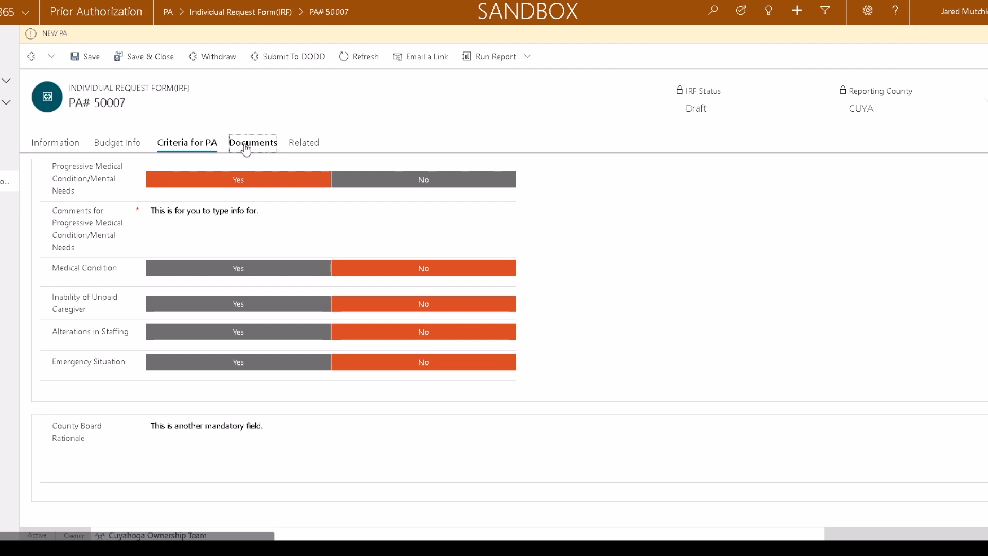
Step: In Documents, start a new upload with document type PA Doc
left_click(254, 142)
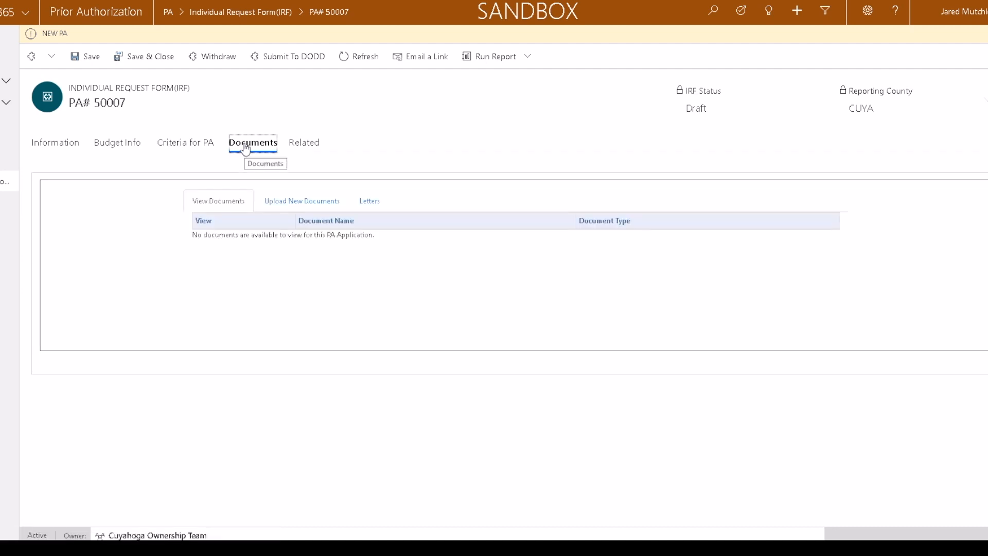
mouse_move(270, 186)
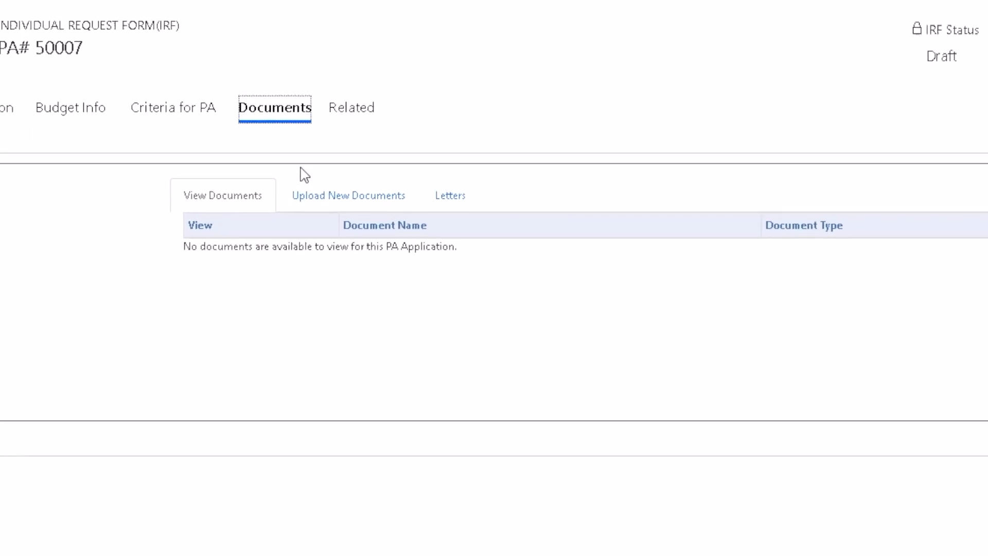
scroll("up", 3)
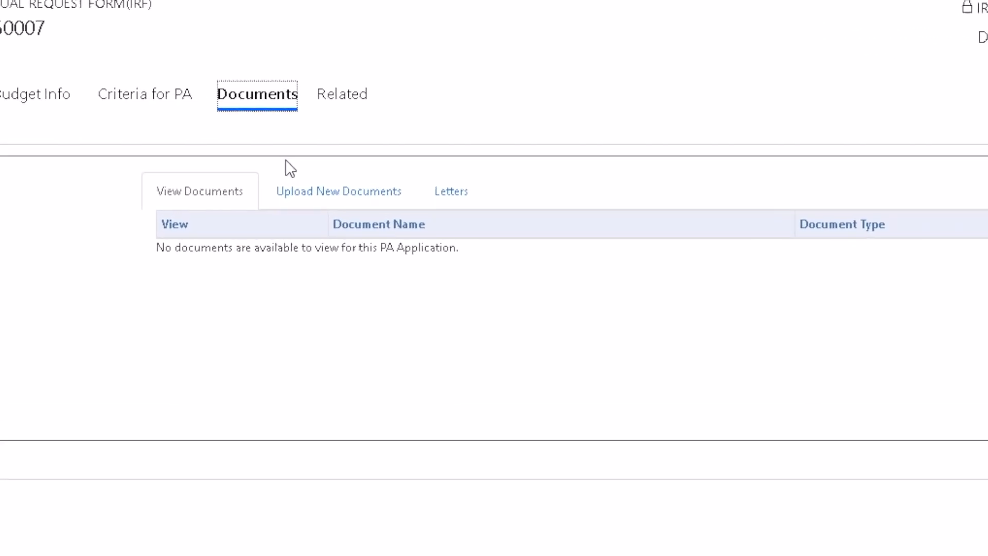
left_click(338, 191)
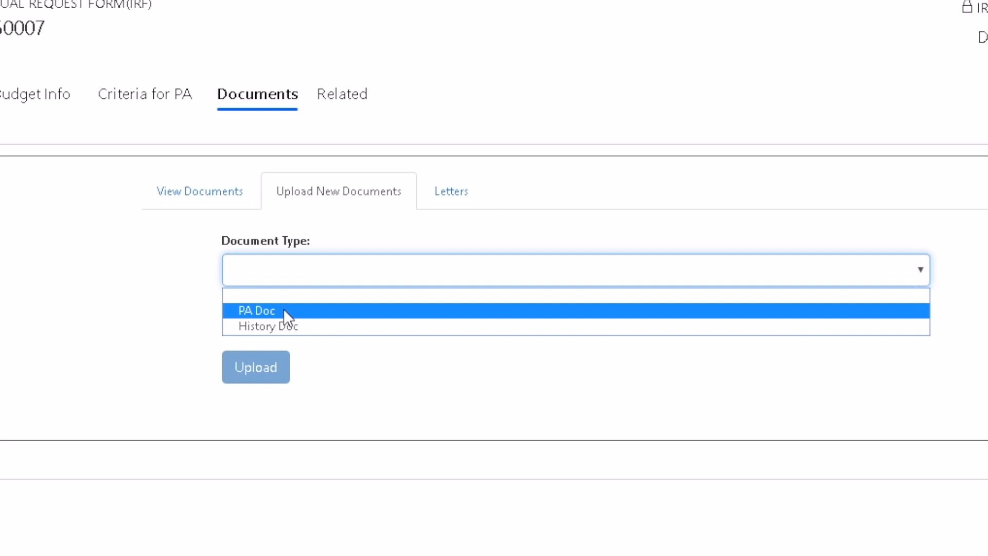
left_click(256, 309)
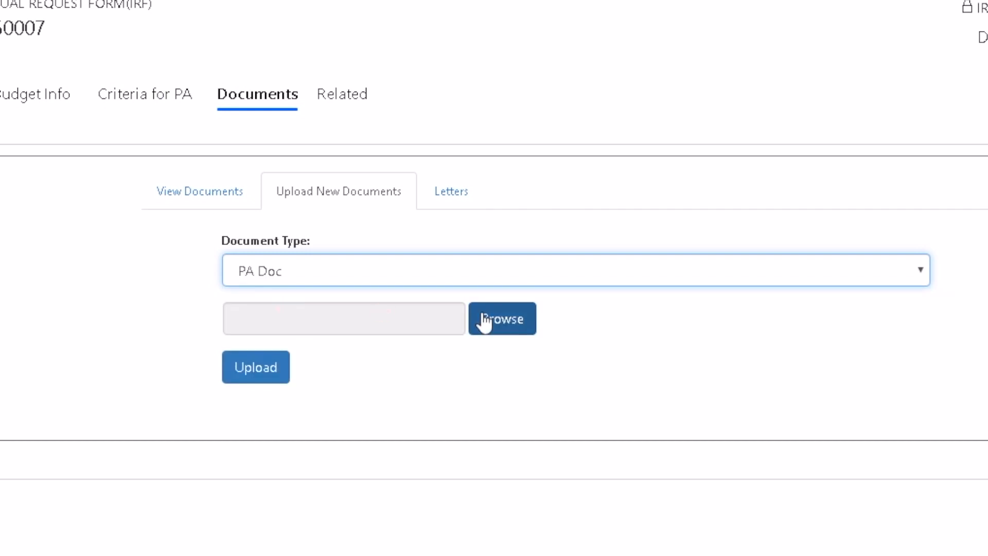
Step: Choose First Aid.jpg, upload it and acknowledge the success message
left_click(501, 318)
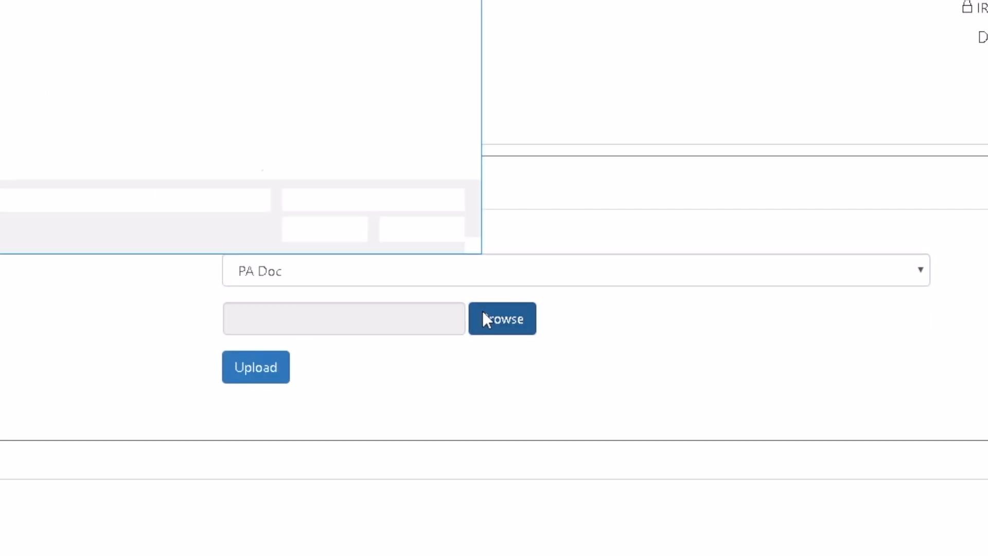
left_click(502, 318)
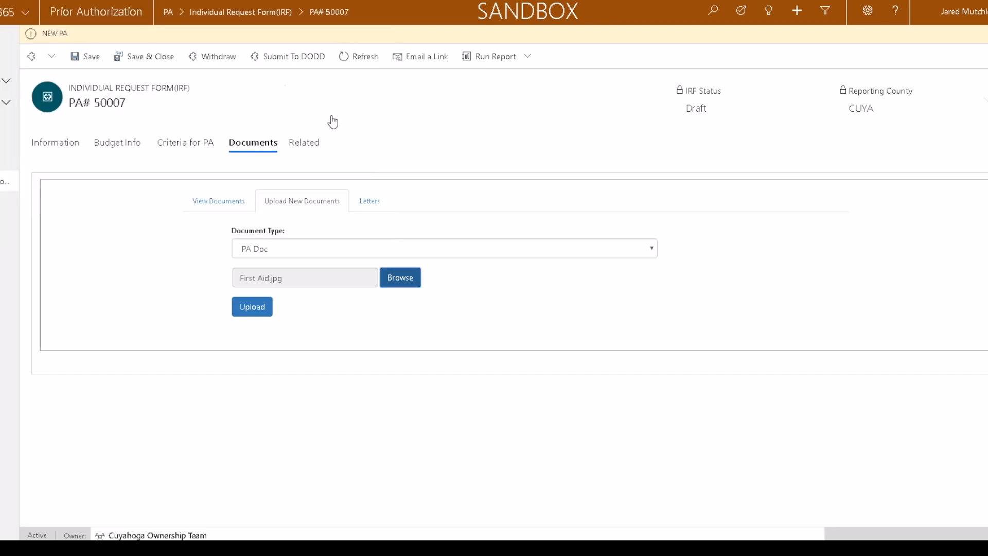
left_click(251, 307)
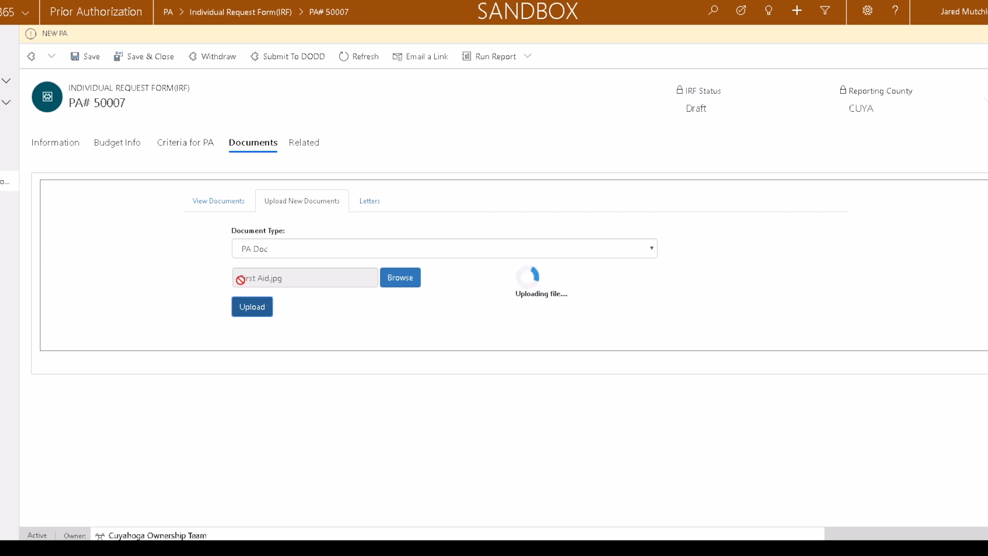
left_click(252, 307)
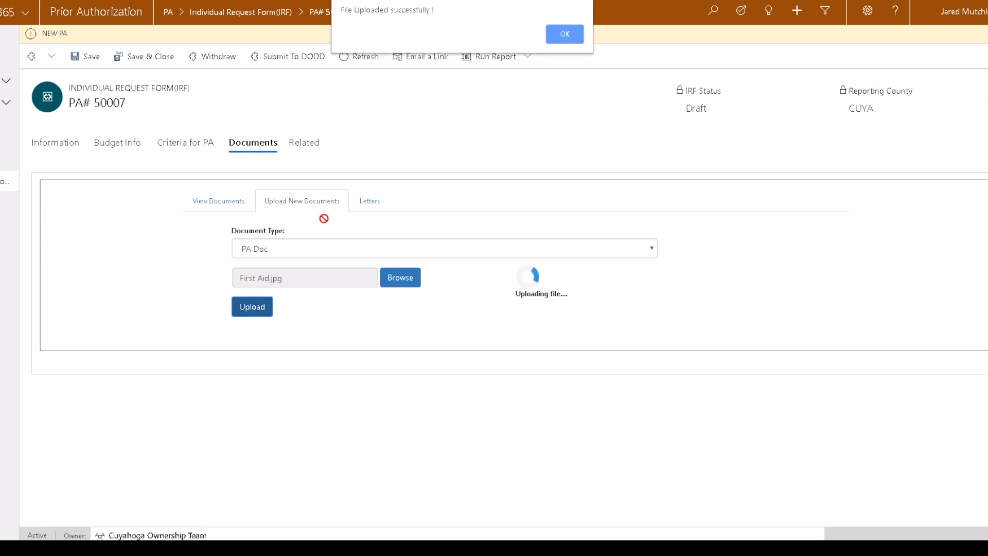
left_click(563, 34)
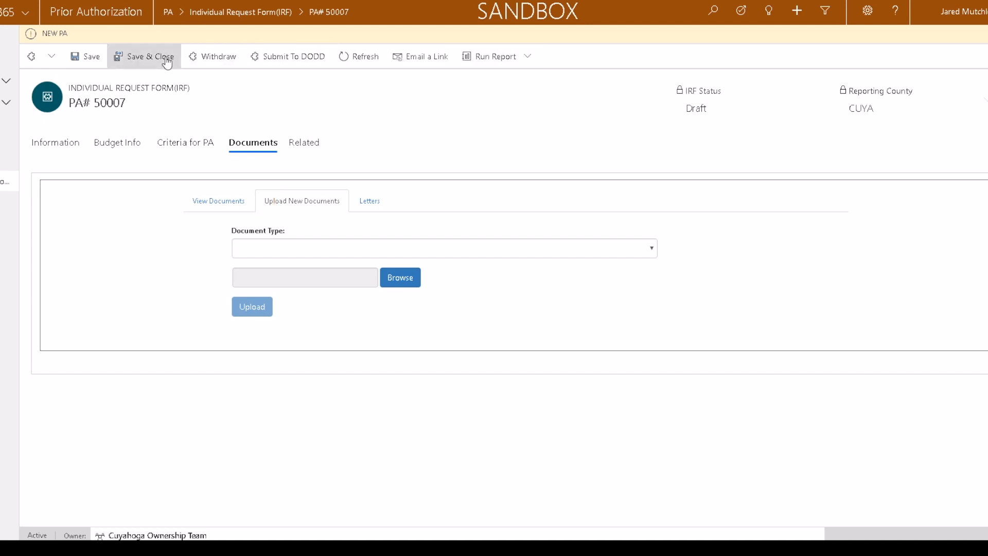
mouse_move(317, 56)
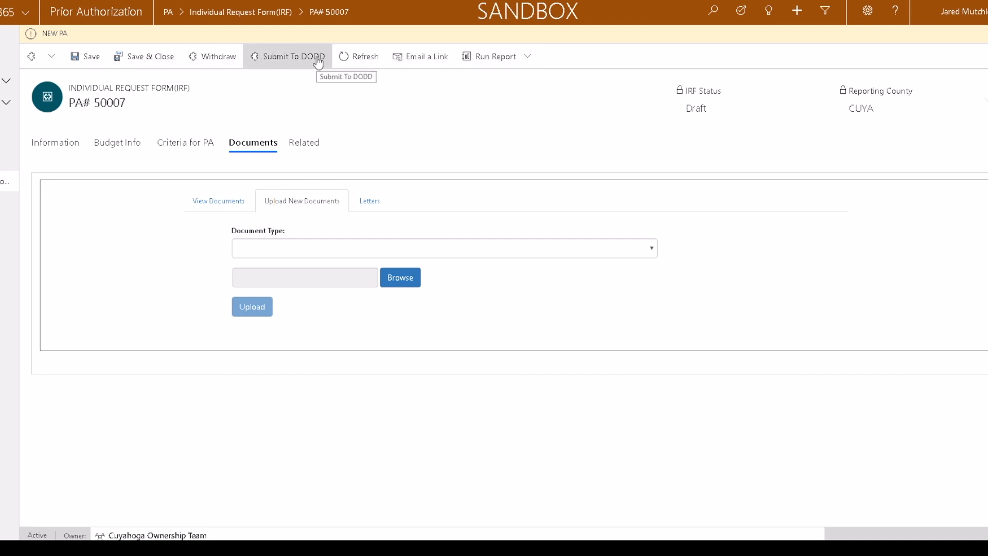
Step: Submit PA# 50007 to DODD and confirm the submission
left_click(292, 55)
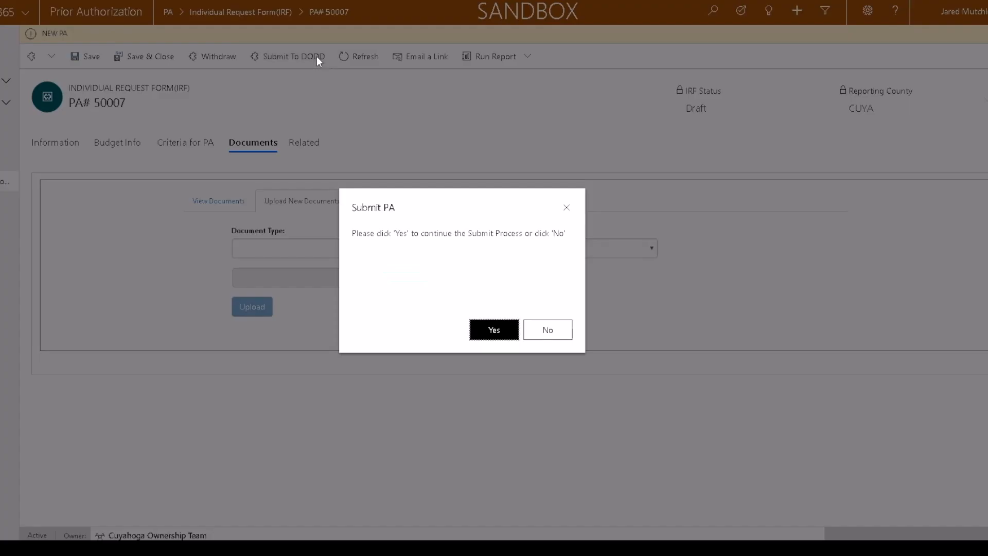
mouse_move(493, 329)
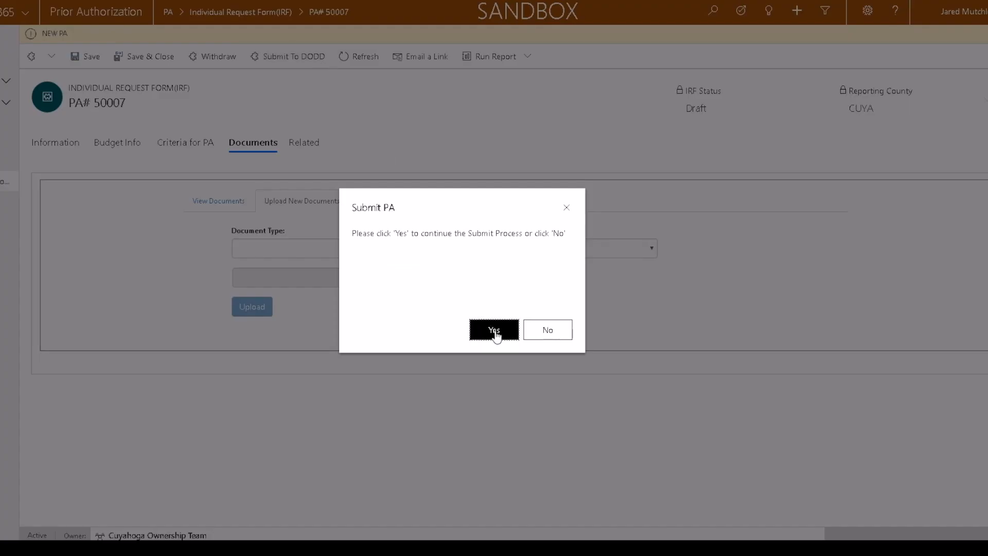
left_click(493, 329)
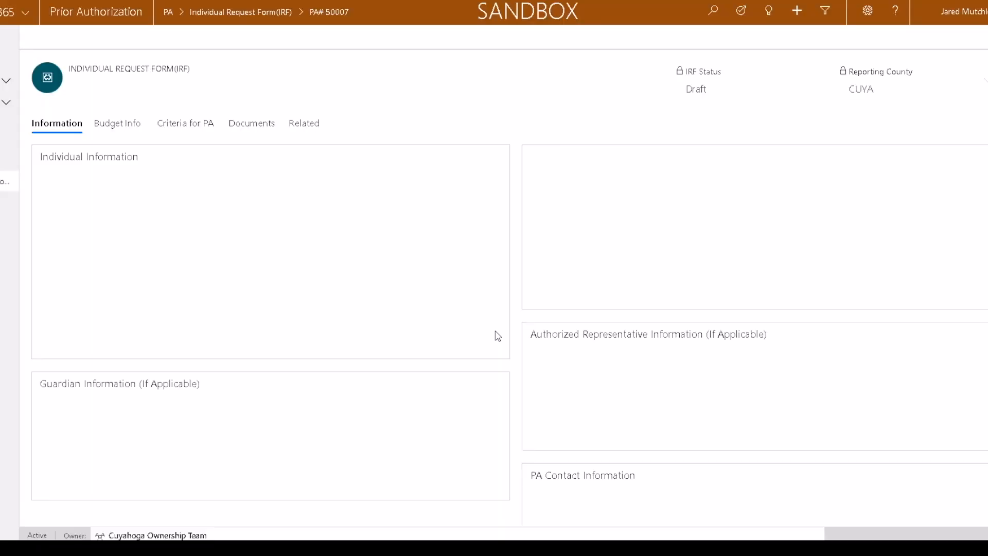
mouse_move(527, 315)
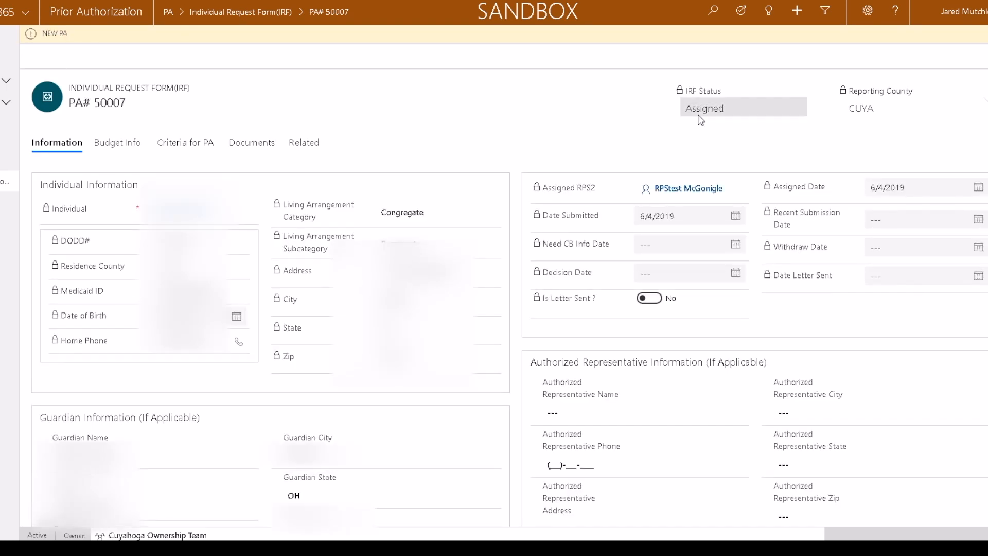
Step: Review that IRF status is Assigned with an RPS2 reviewer and submitted date 6/4/2019
left_click(689, 187)
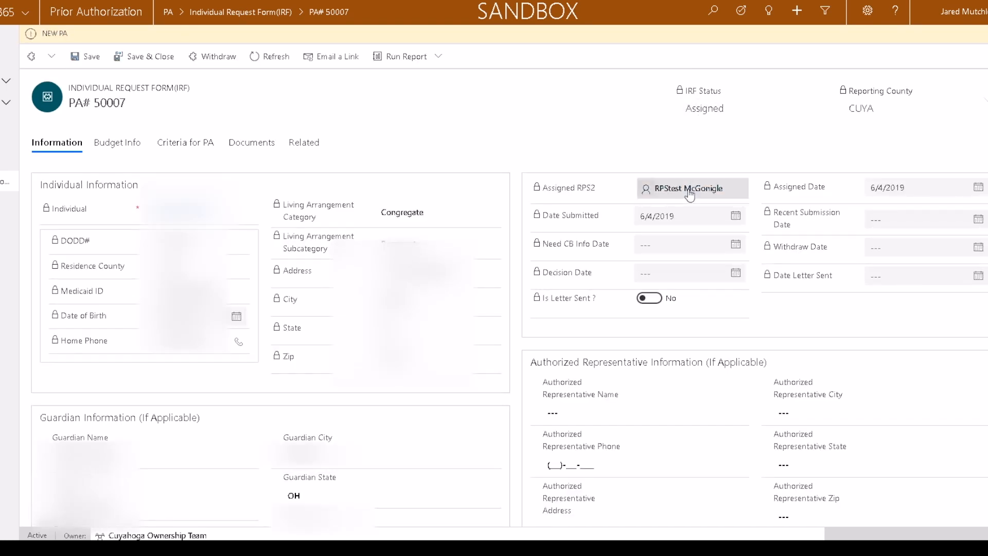